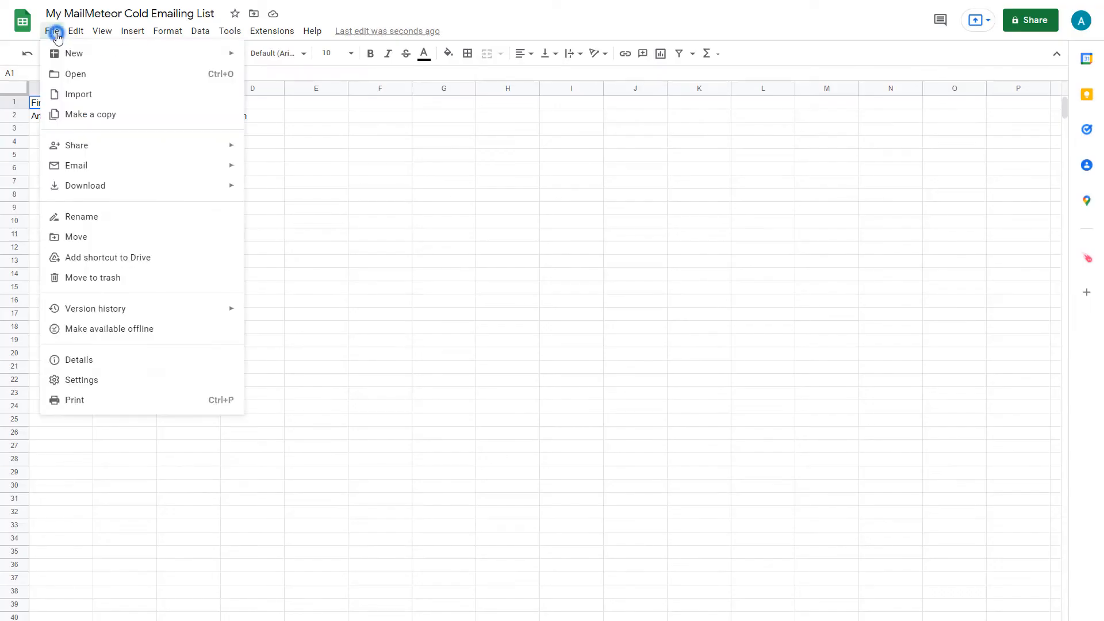
- Import Mailmeteor Demo.xlsx from My Drive, bringing in four contacts' firstname, email and company
{"action": "left_click", "coordinate": [78, 94]}
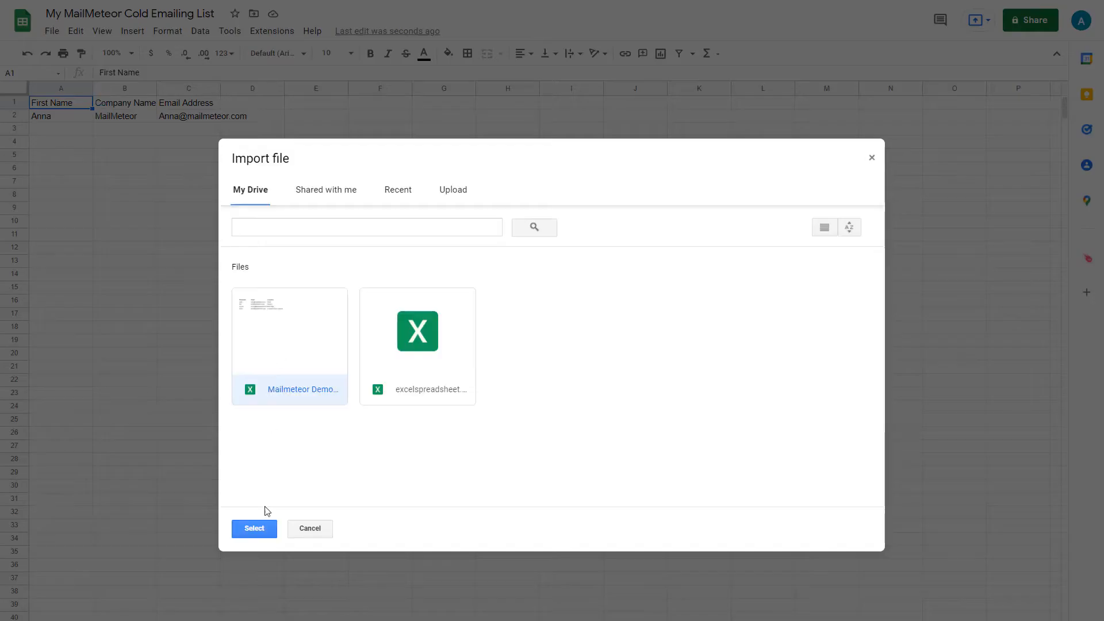
{"action": "left_click", "coordinate": [253, 528]}
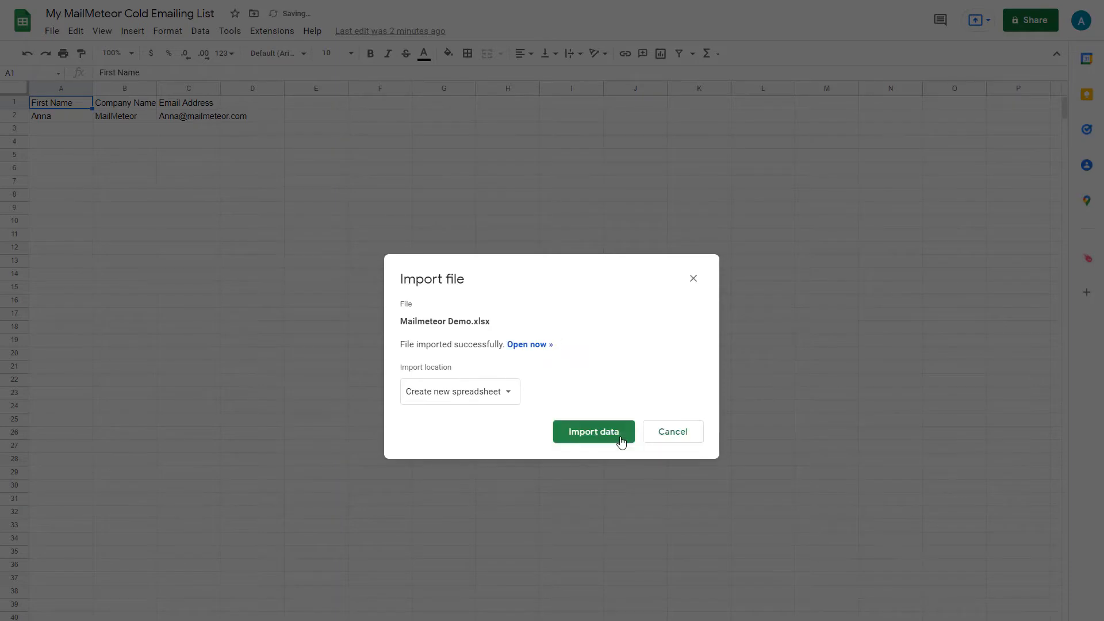
{"action": "left_click", "coordinate": [593, 431]}
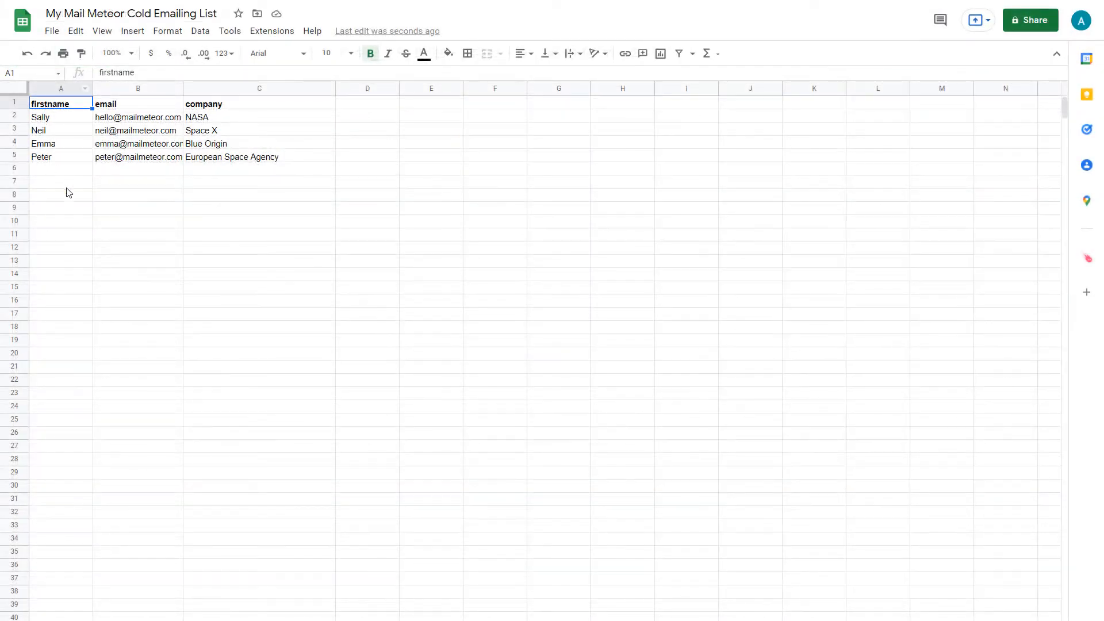
- Launch the 'Mailmeteor: Mail merge for Gmail' add-on from the Extensions menu
{"action": "left_click", "coordinate": [270, 31]}
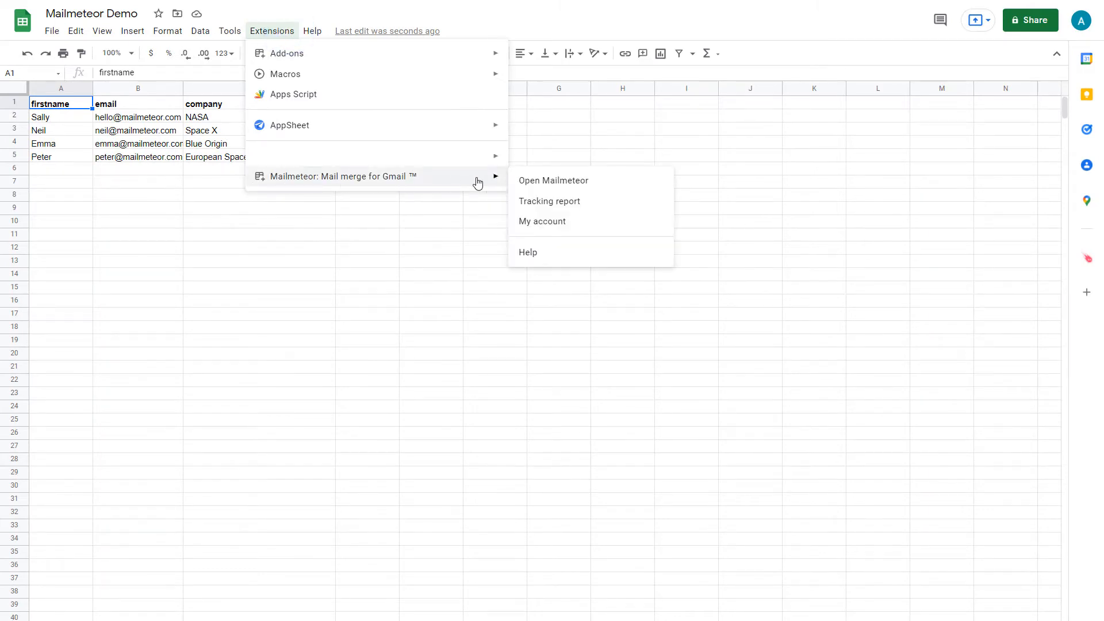
{"action": "left_click", "coordinate": [553, 180]}
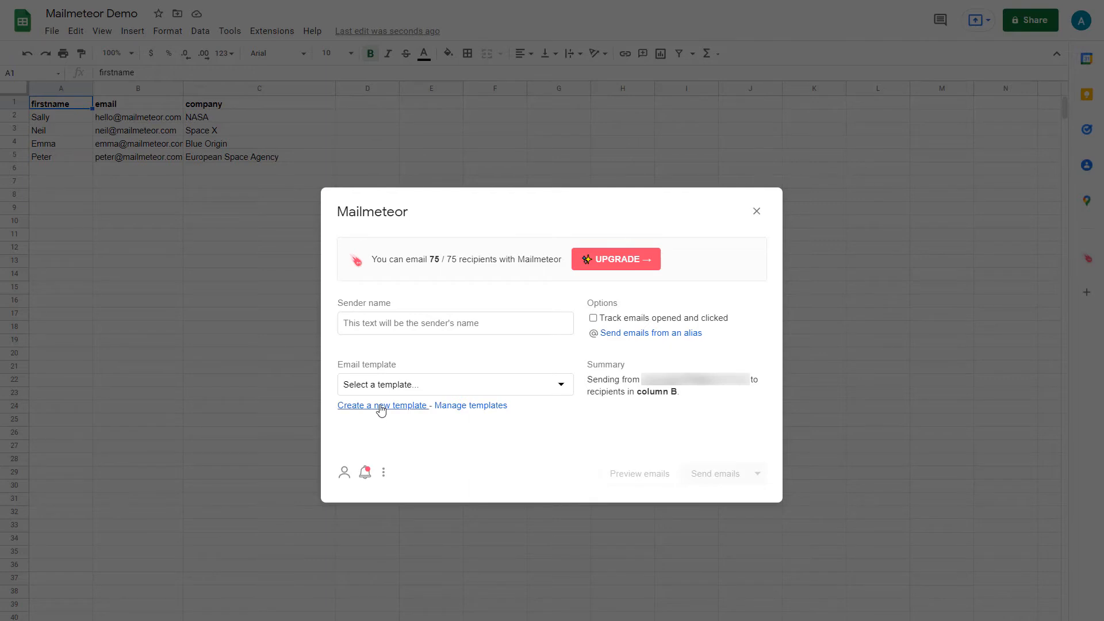
- Draft a template titled 'Welcome to MailMeteor!' whose body greets with firstname and mentions company
{"action": "left_click", "coordinate": [382, 405]}
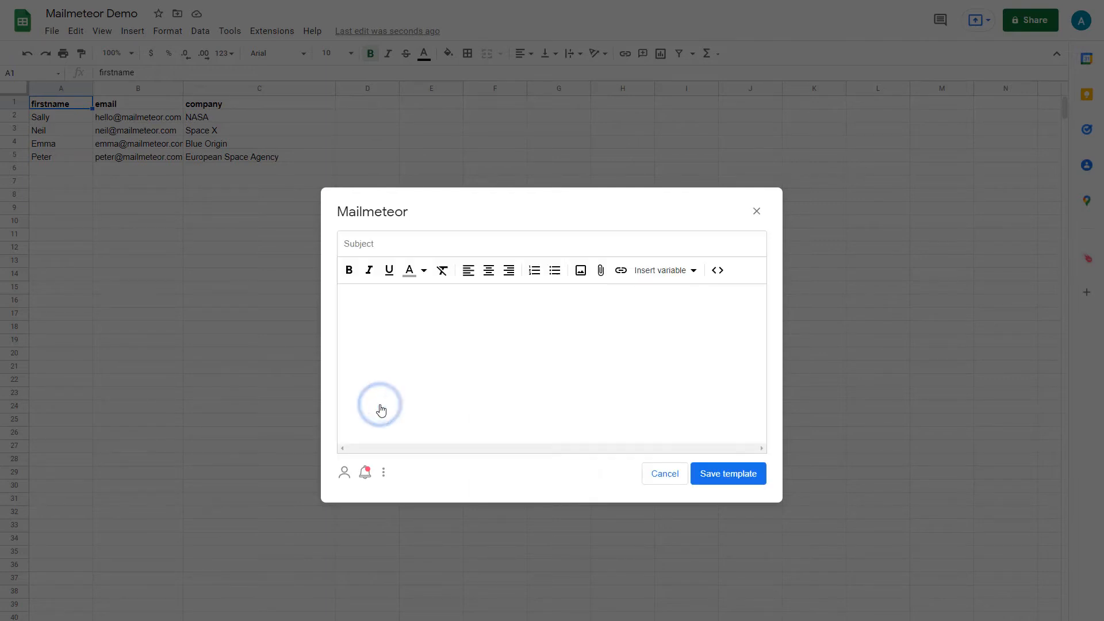
{"action": "type", "text": "Welcome to MailMeteor!"}
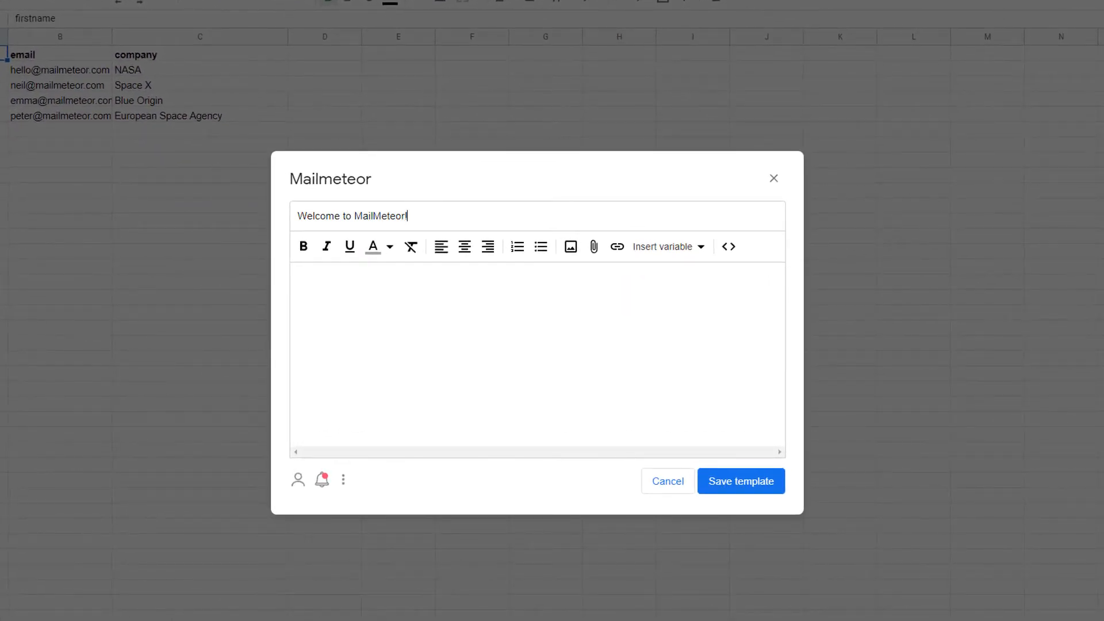
{"action": "left_click", "coordinate": [668, 247]}
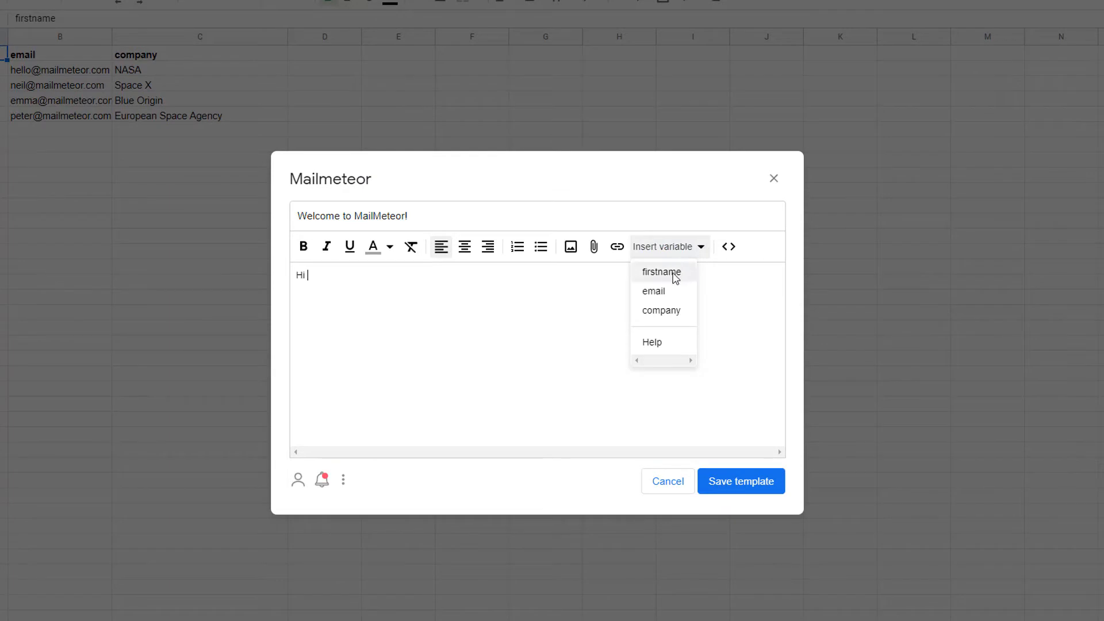
{"action": "left_click", "coordinate": [661, 272]}
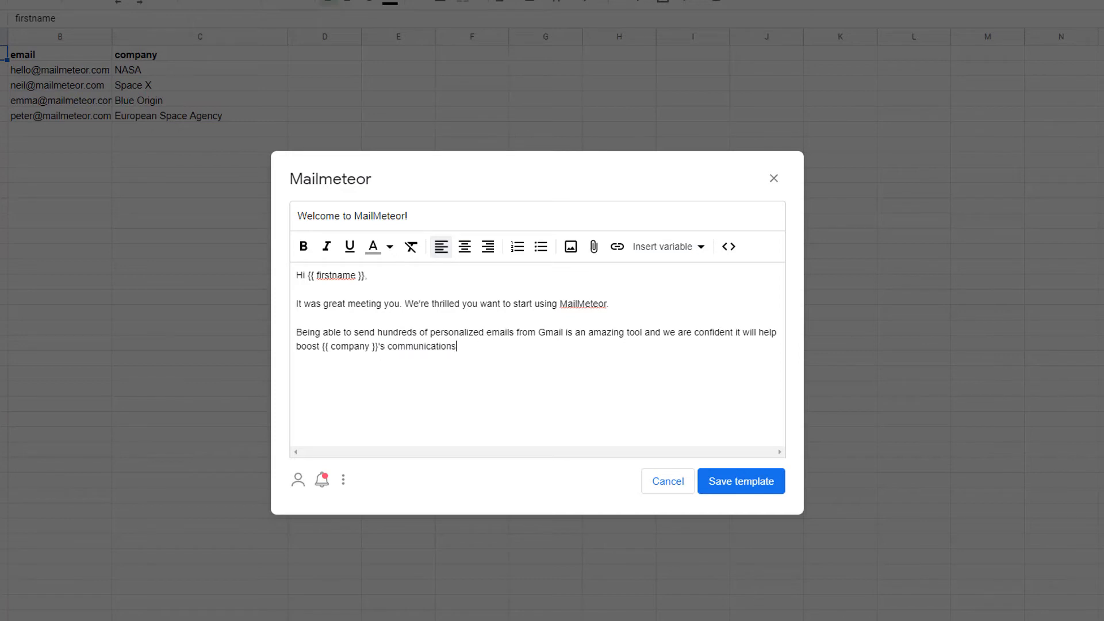
{"action": "type", "text": "with clients."}
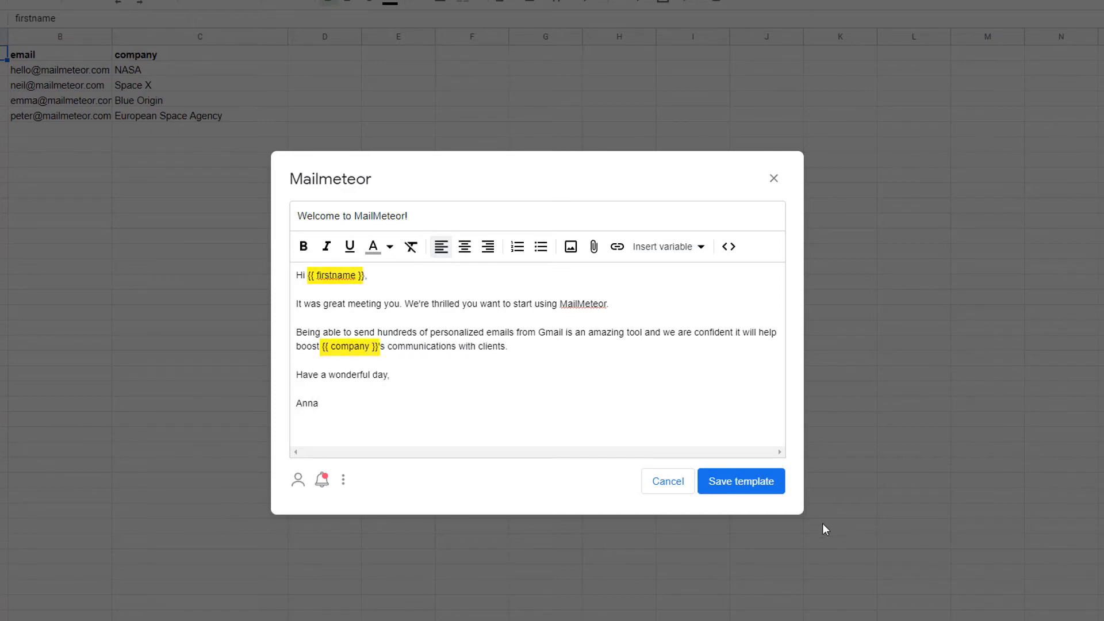
- Save the template, preview the next recipient, request a test email, and launch sending to everyone
{"action": "left_click", "coordinate": [740, 481]}
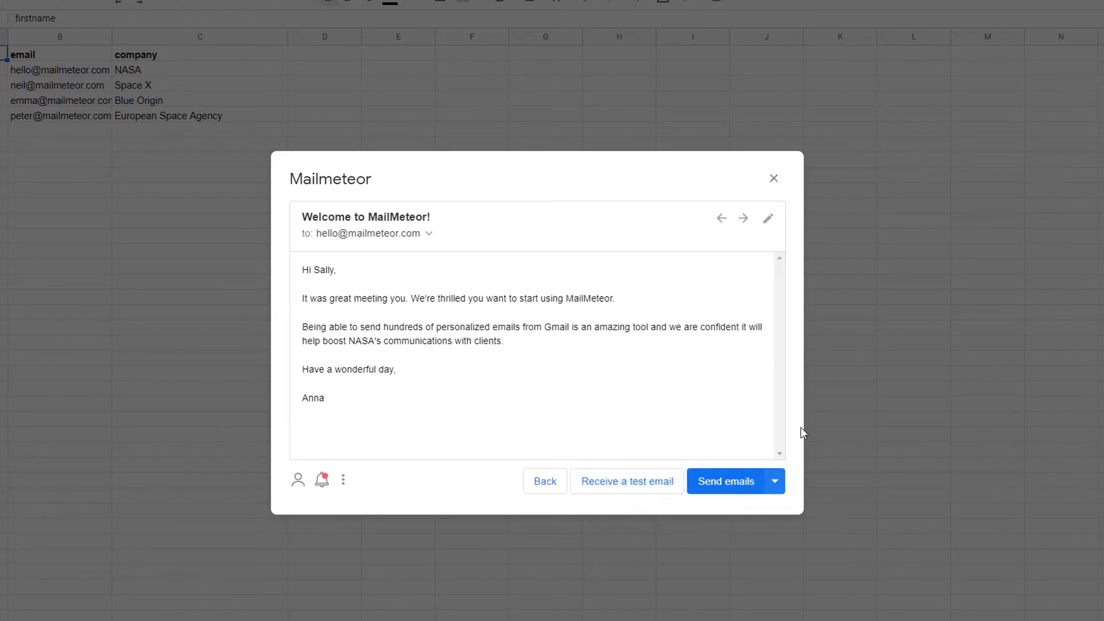
{"action": "left_click", "coordinate": [741, 219]}
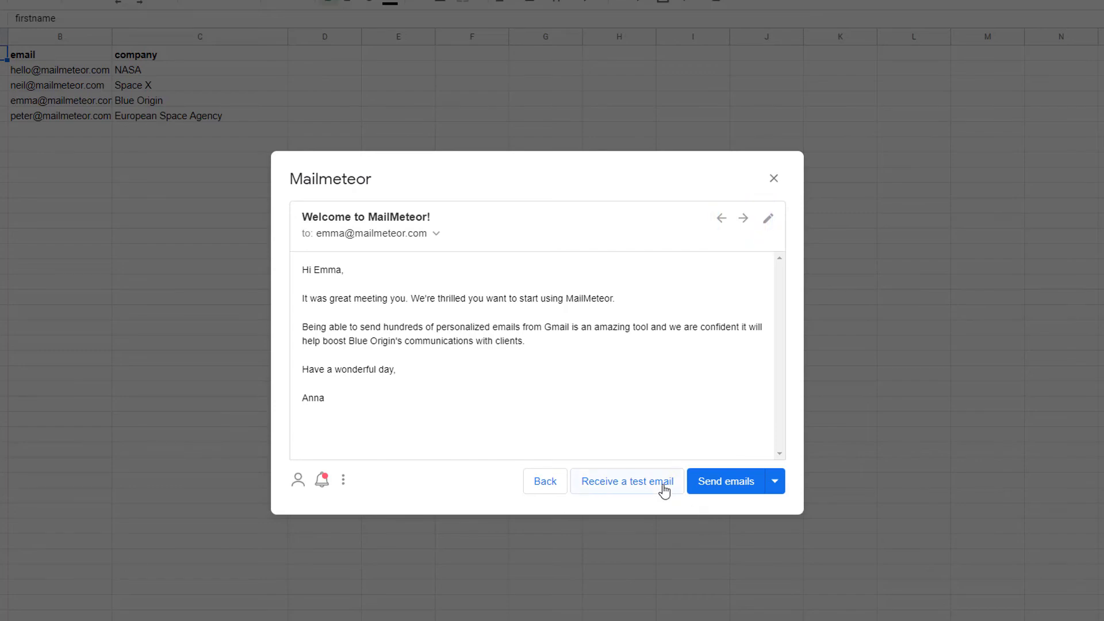
{"action": "left_click", "coordinate": [626, 481]}
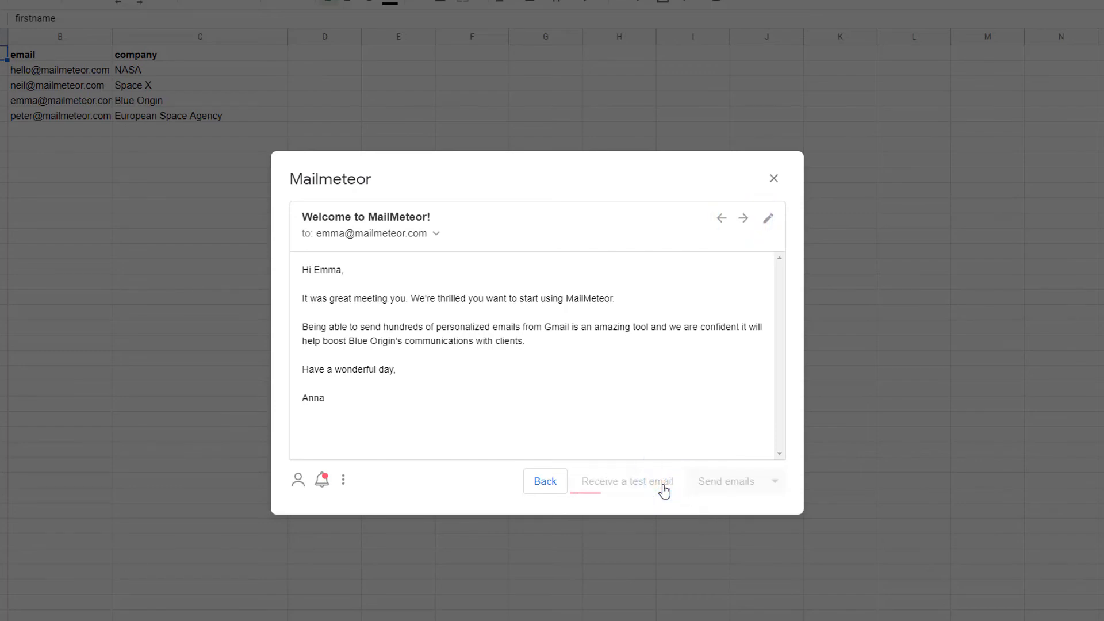
{"action": "left_click", "coordinate": [627, 481]}
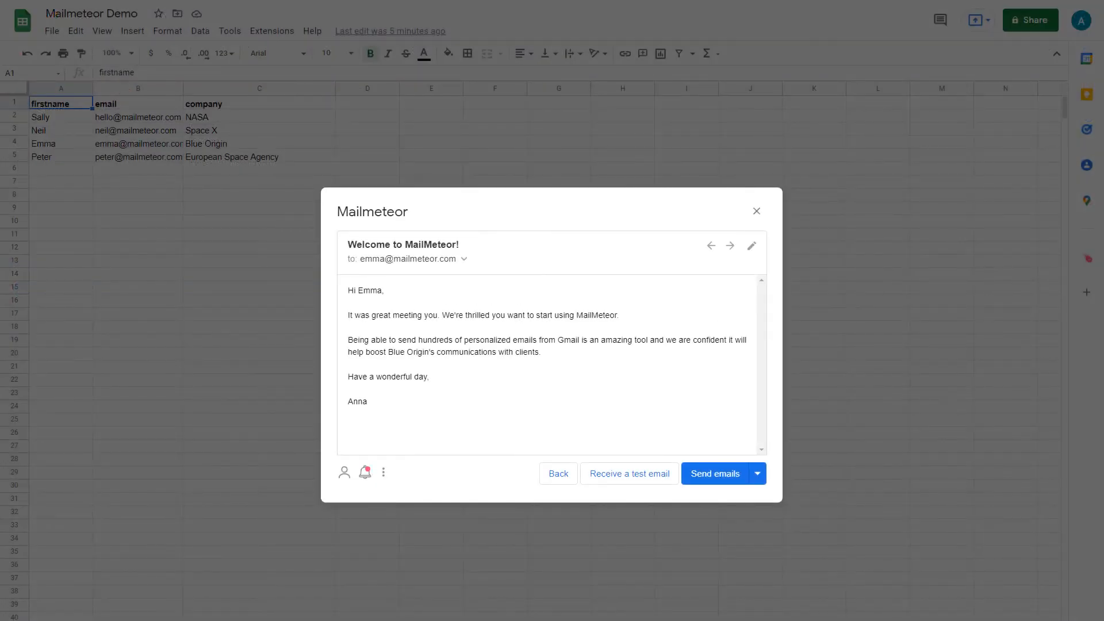
{"action": "left_click", "coordinate": [715, 473]}
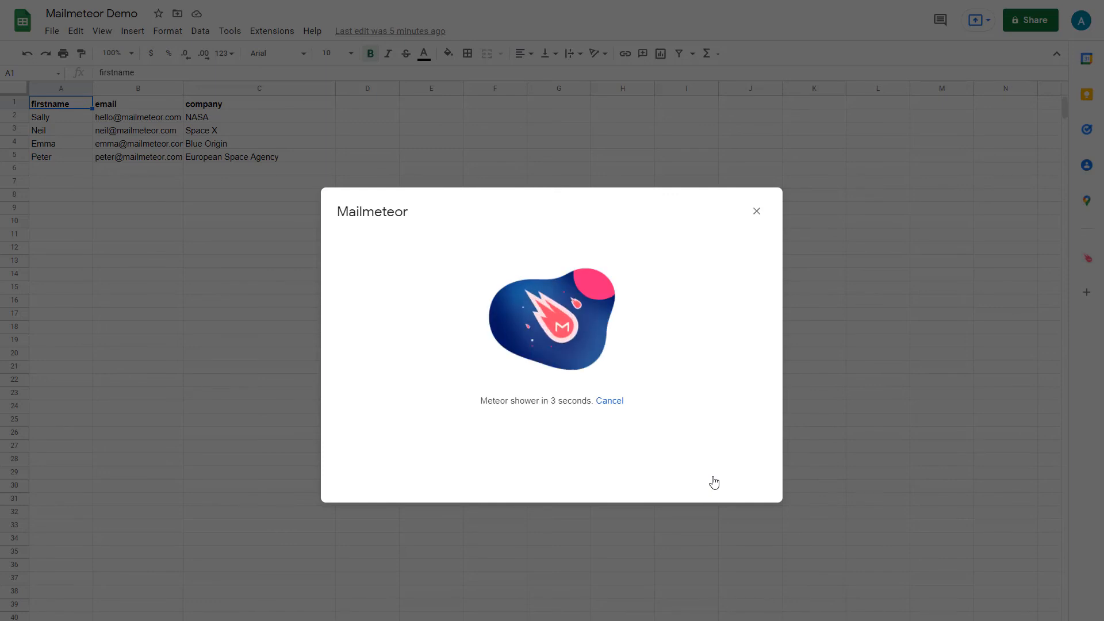